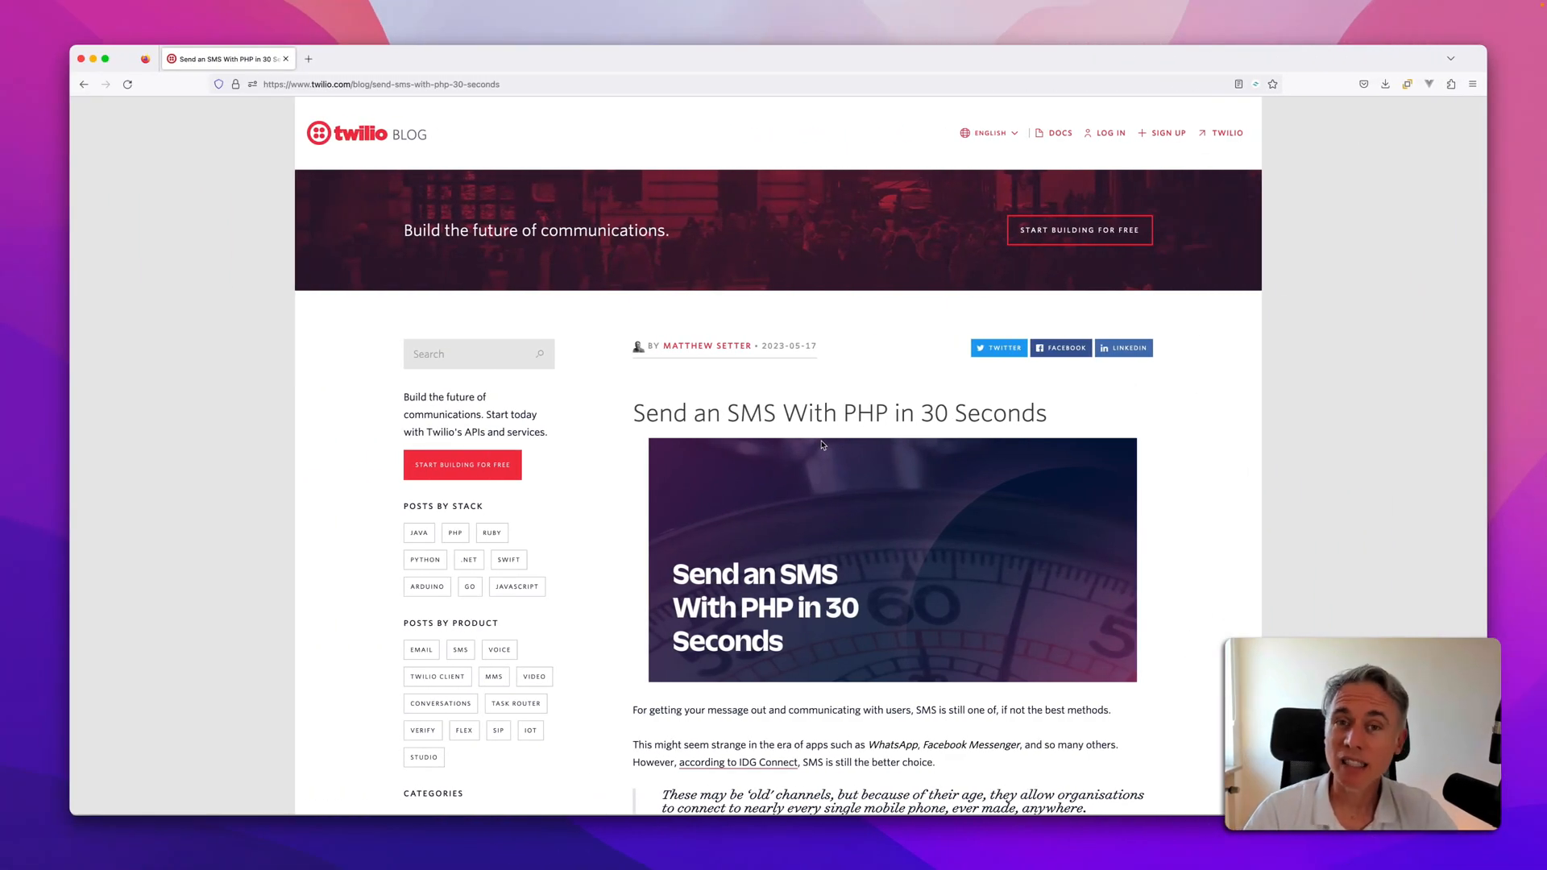
Scroll the 'Send an SMS With PHP in 30 Seconds' post down to its Prerequisites list.
{"action": "scroll", "scroll_direction": "down", "scroll_amount": 3}
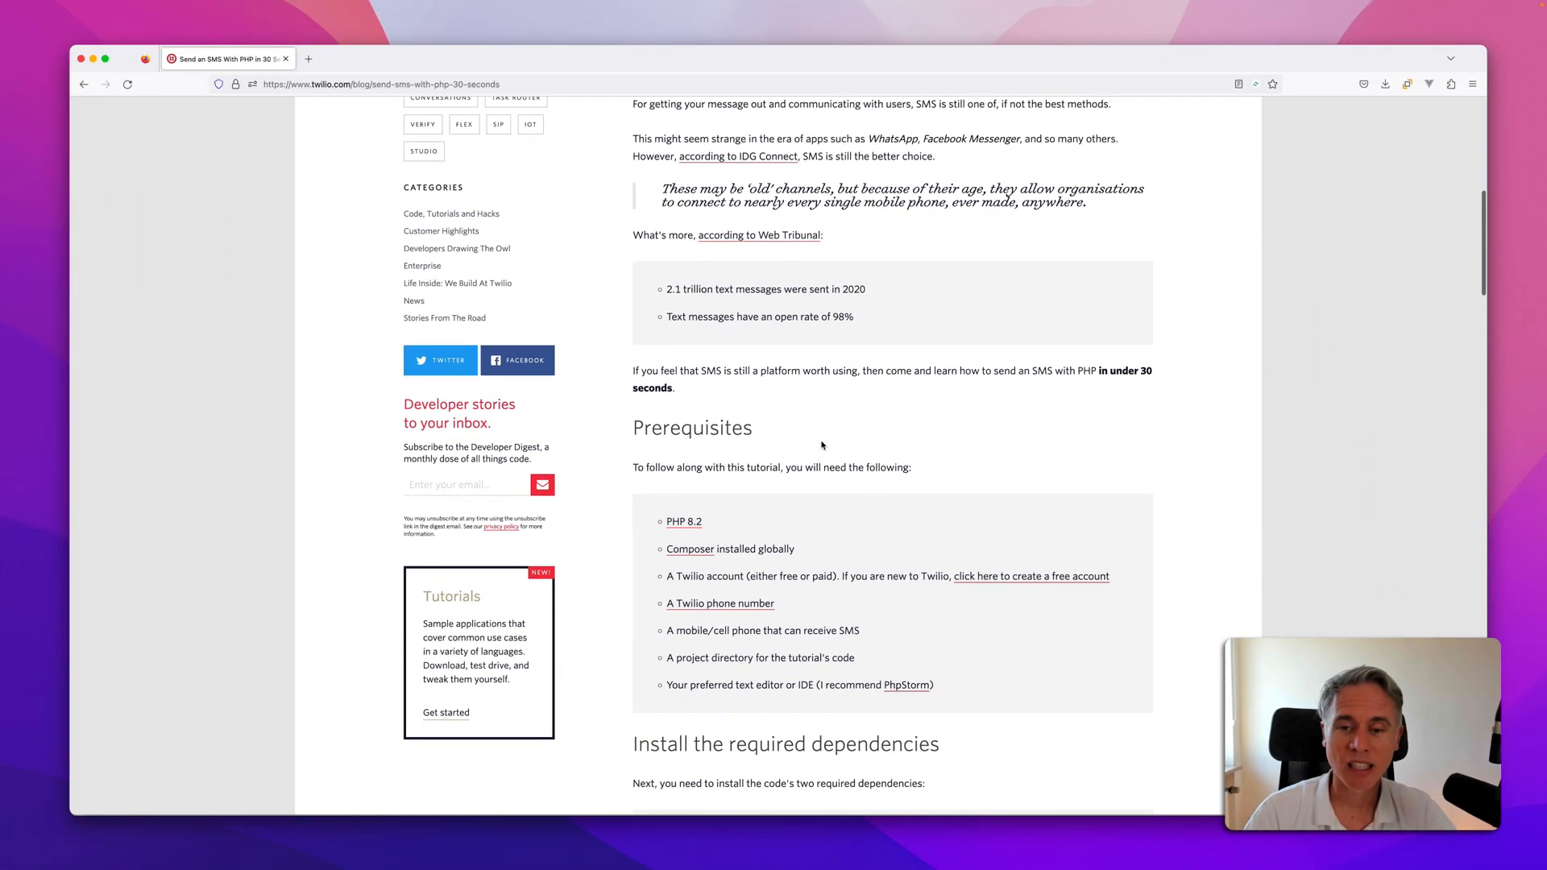
{"action": "scroll", "scroll_direction": "down", "scroll_amount": 3}
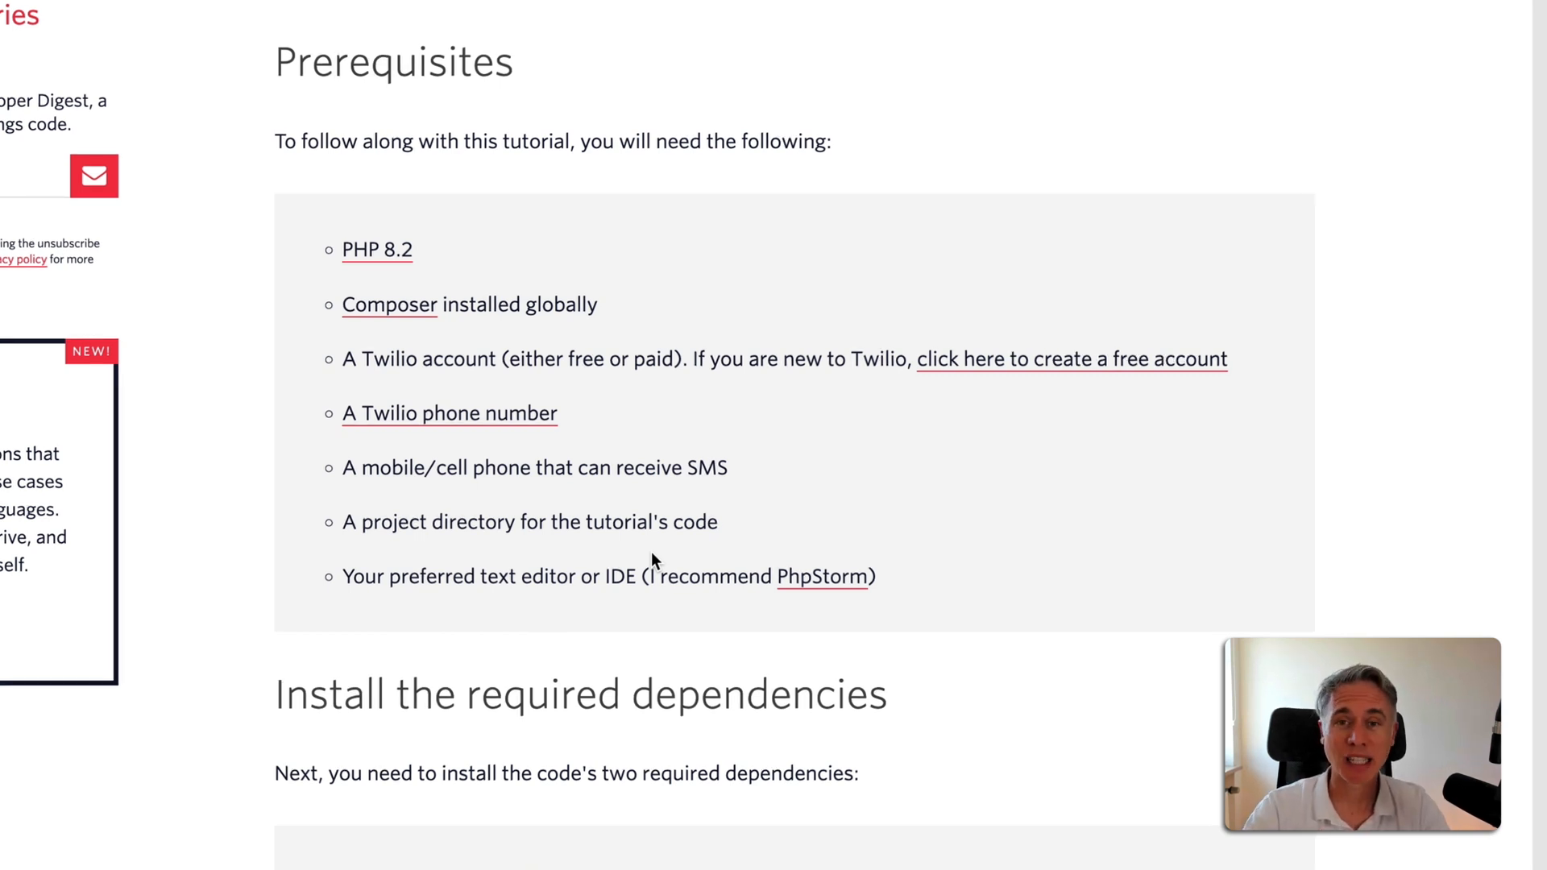
Review the dependency installation and environment-variable sections, then return to the post title.
{"action": "scroll", "scroll_direction": "down", "scroll_amount": 3}
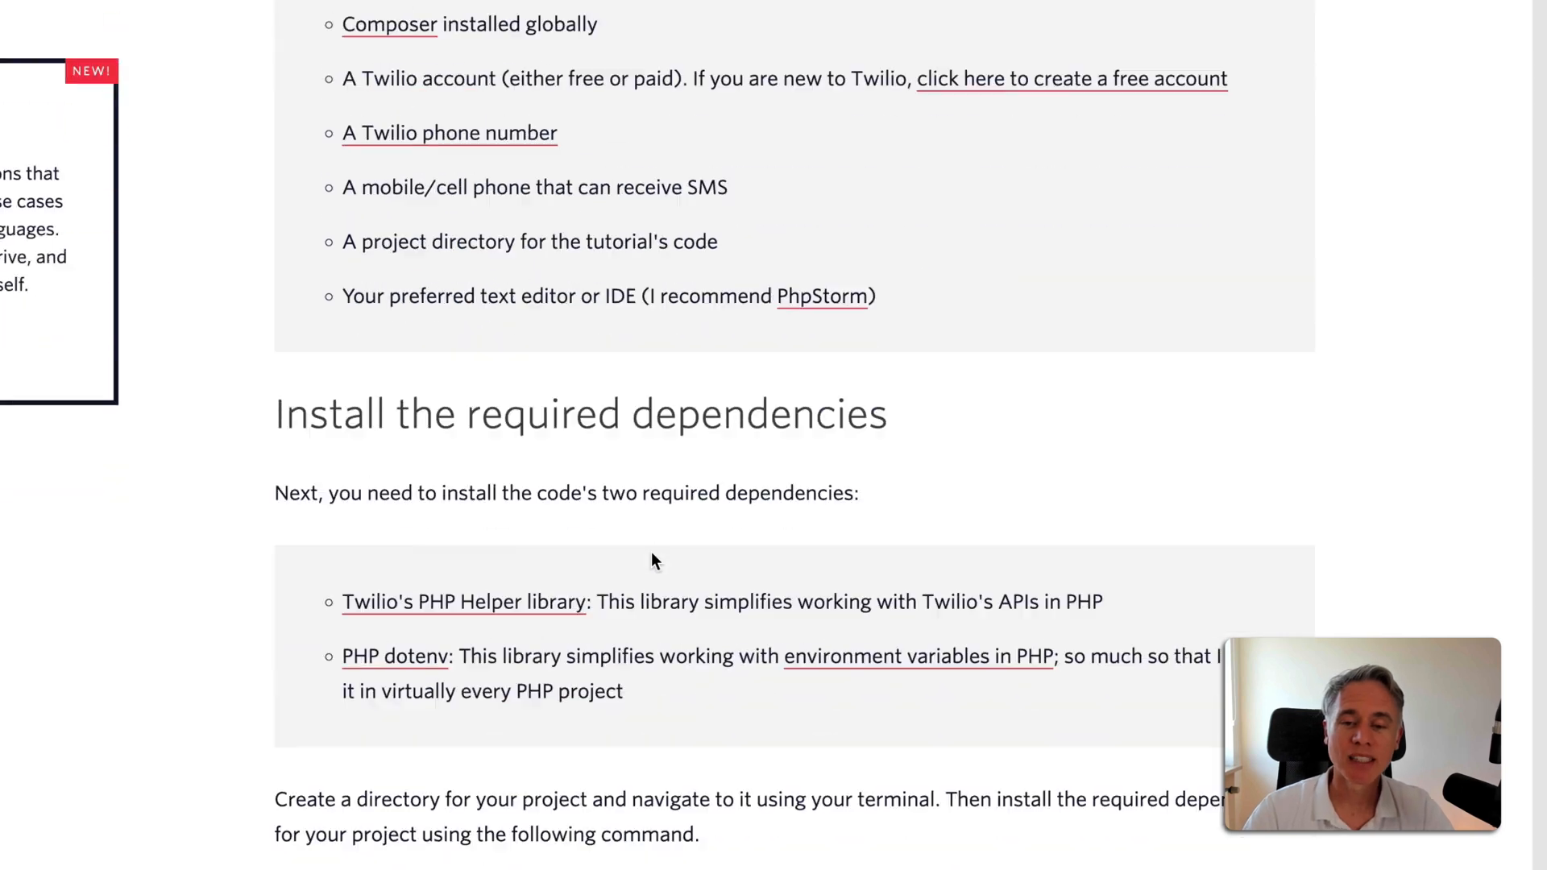
{"action": "scroll", "scroll_direction": "down", "scroll_amount": 3}
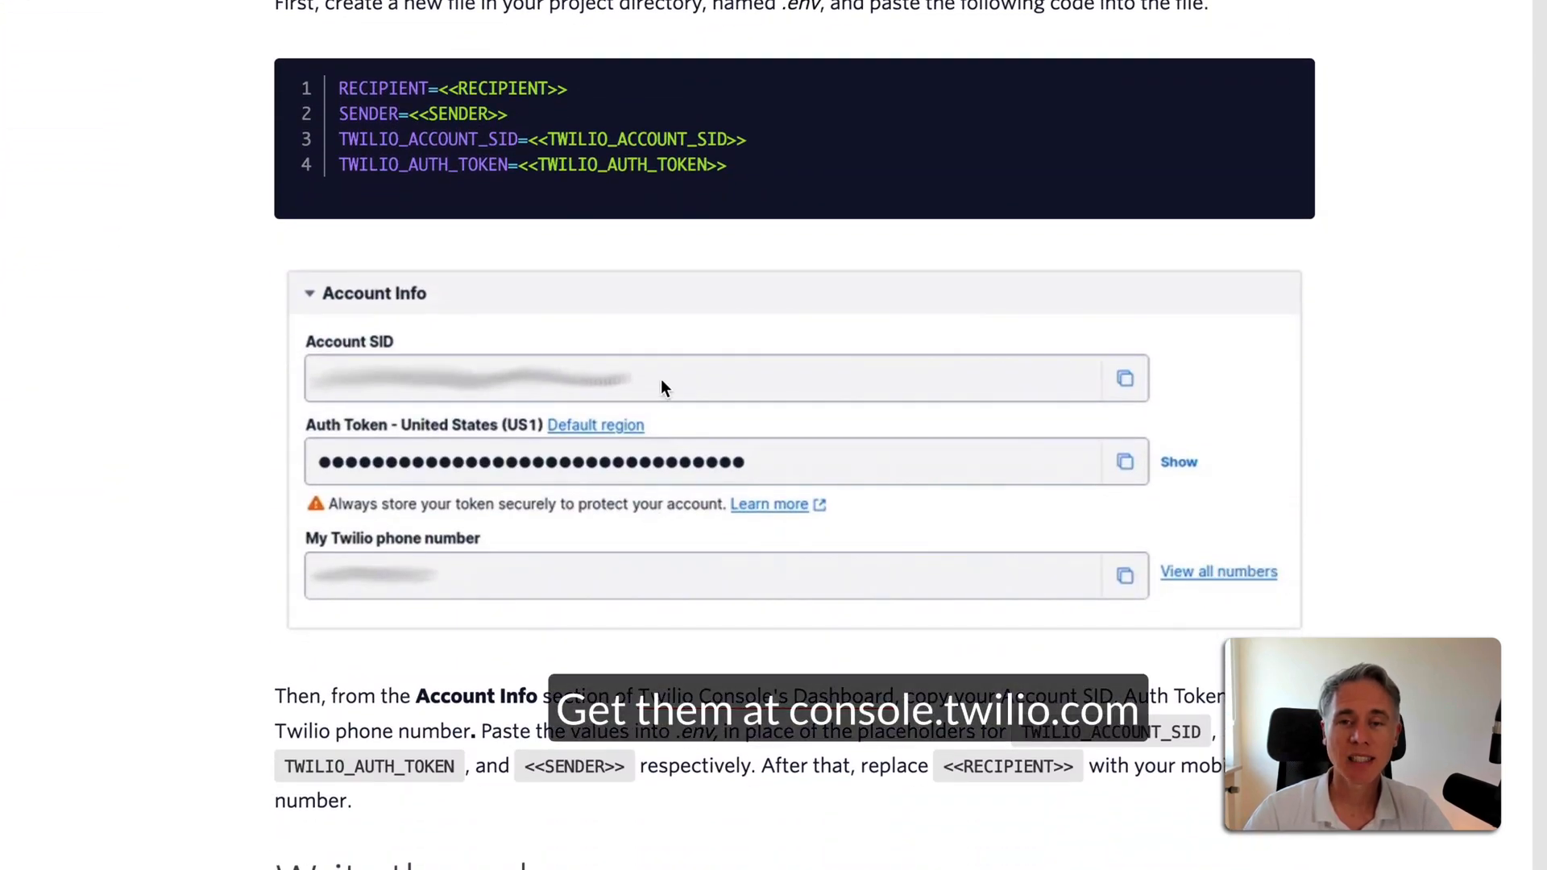
{"action": "mouse_move", "coordinate": [659, 564]}
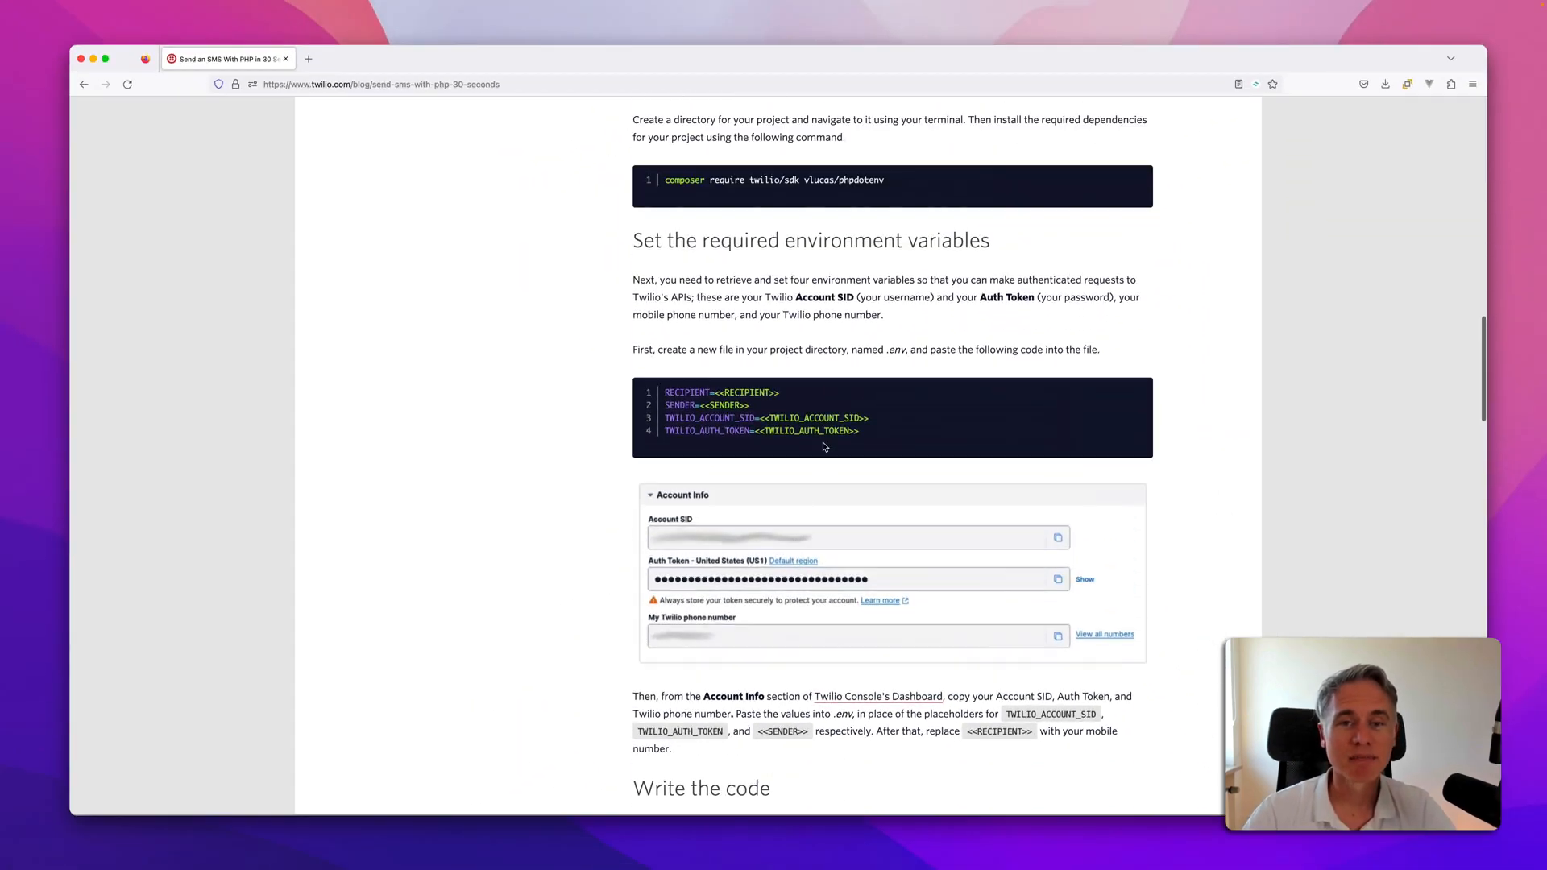
{"action": "scroll", "scroll_direction": "up", "scroll_amount": 3}
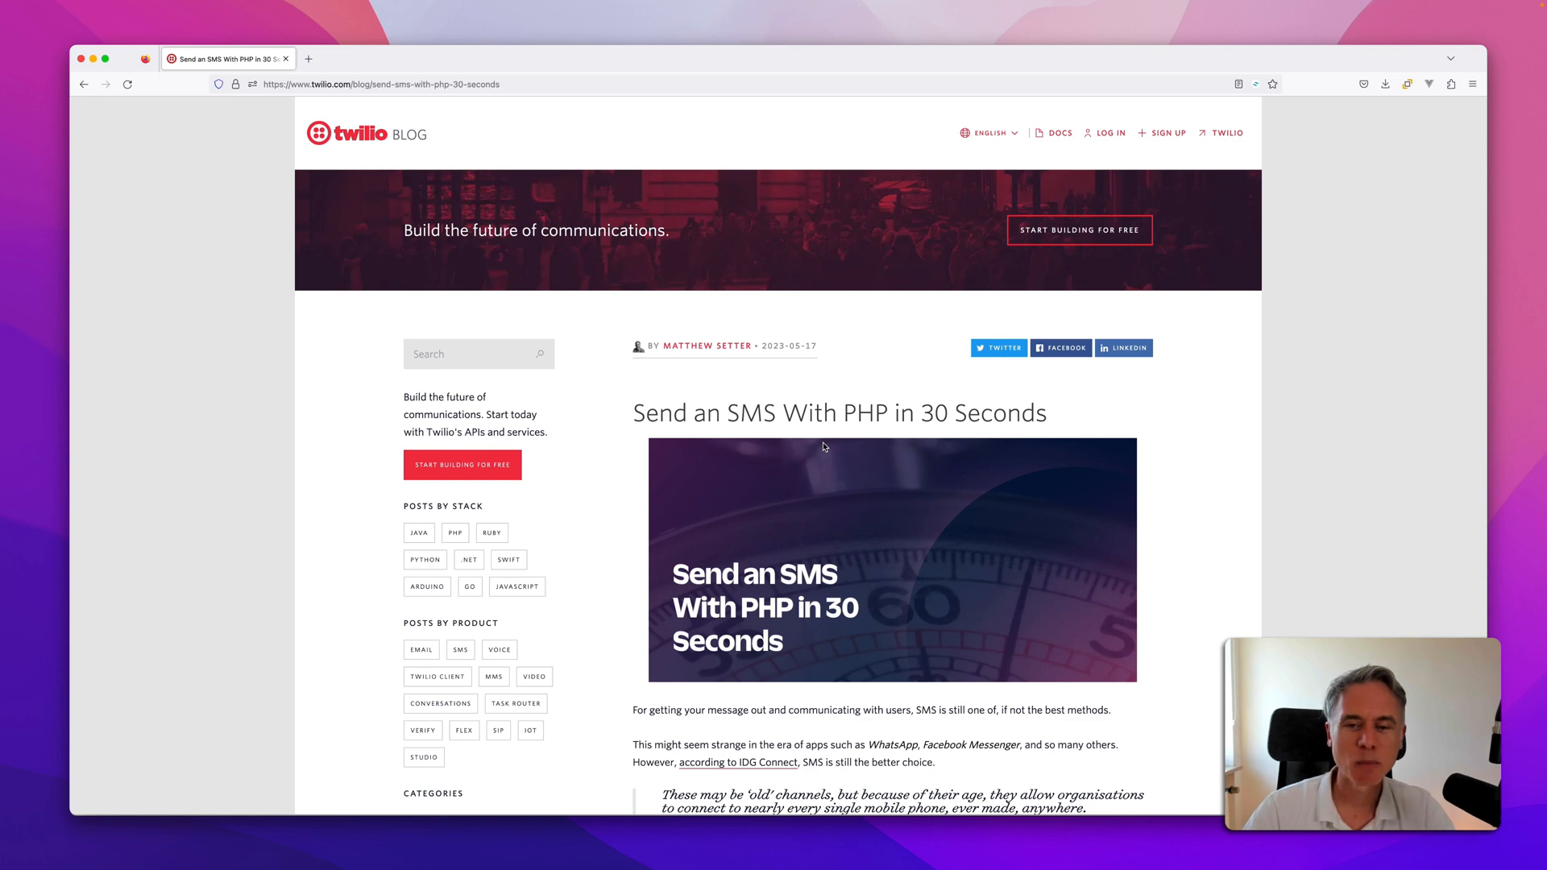
Scroll past the introduction and SMS statistics box back to the Prerequisites list.
{"action": "scroll", "scroll_direction": "down", "scroll_amount": 3}
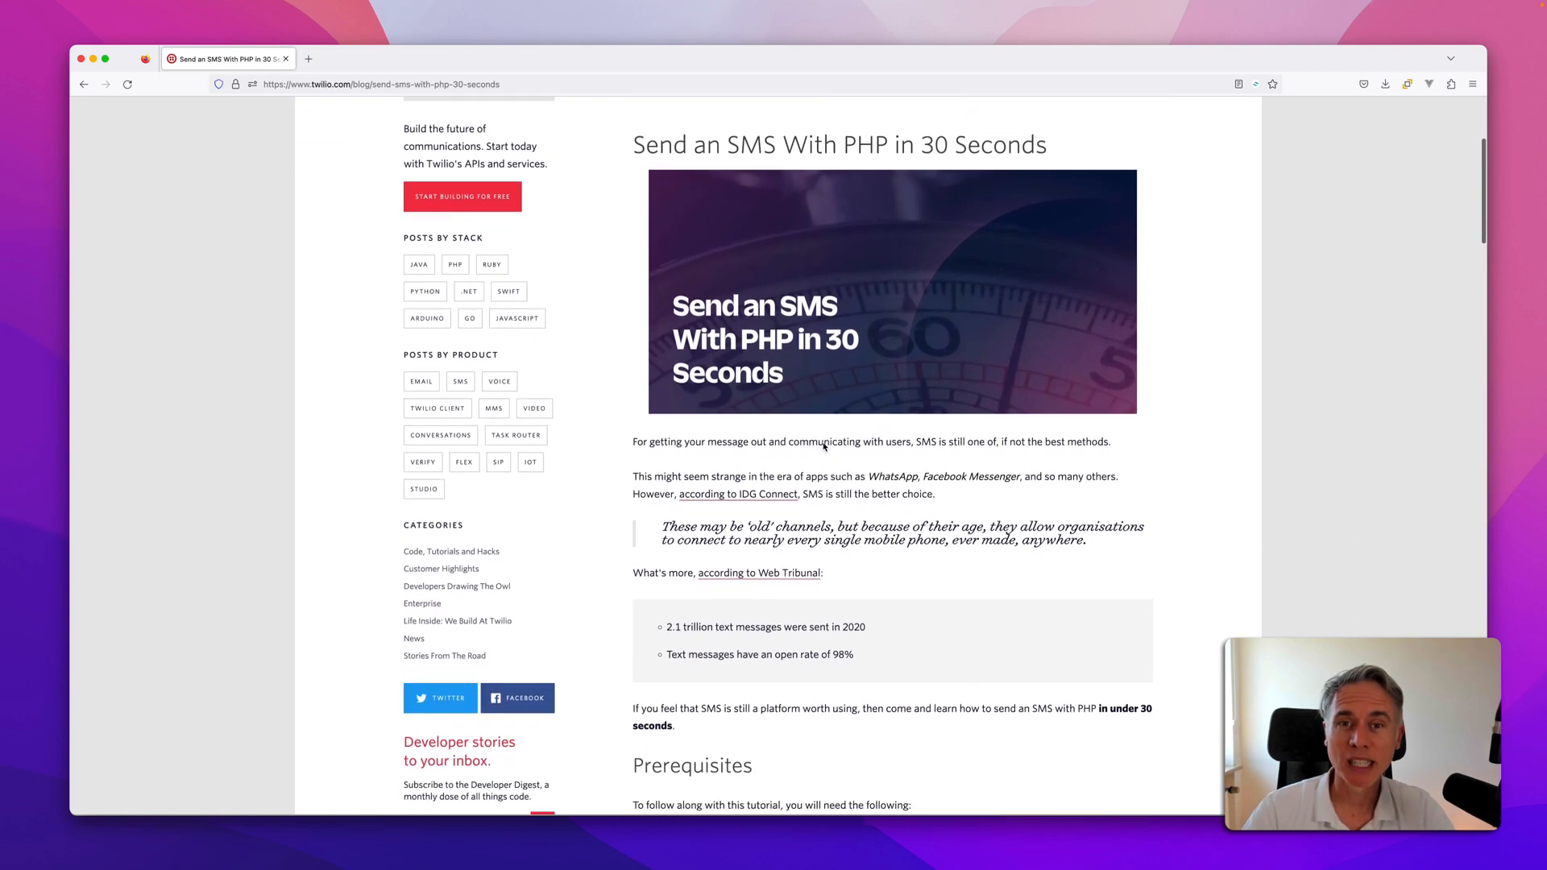
{"action": "scroll", "scroll_direction": "down", "scroll_amount": 3}
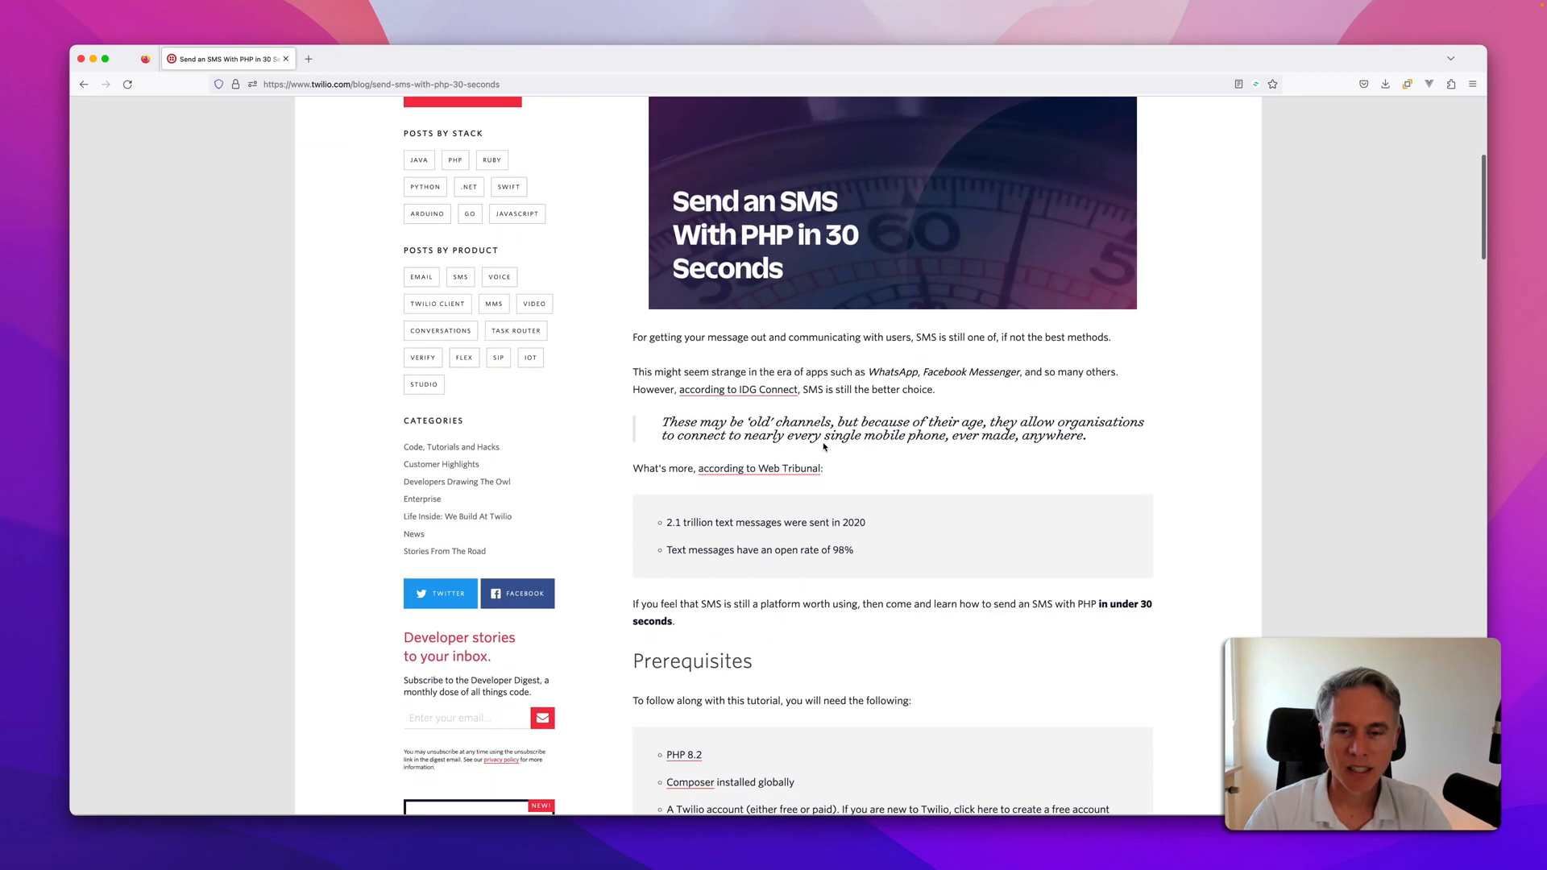
{"action": "scroll", "scroll_direction": "down", "scroll_amount": 3}
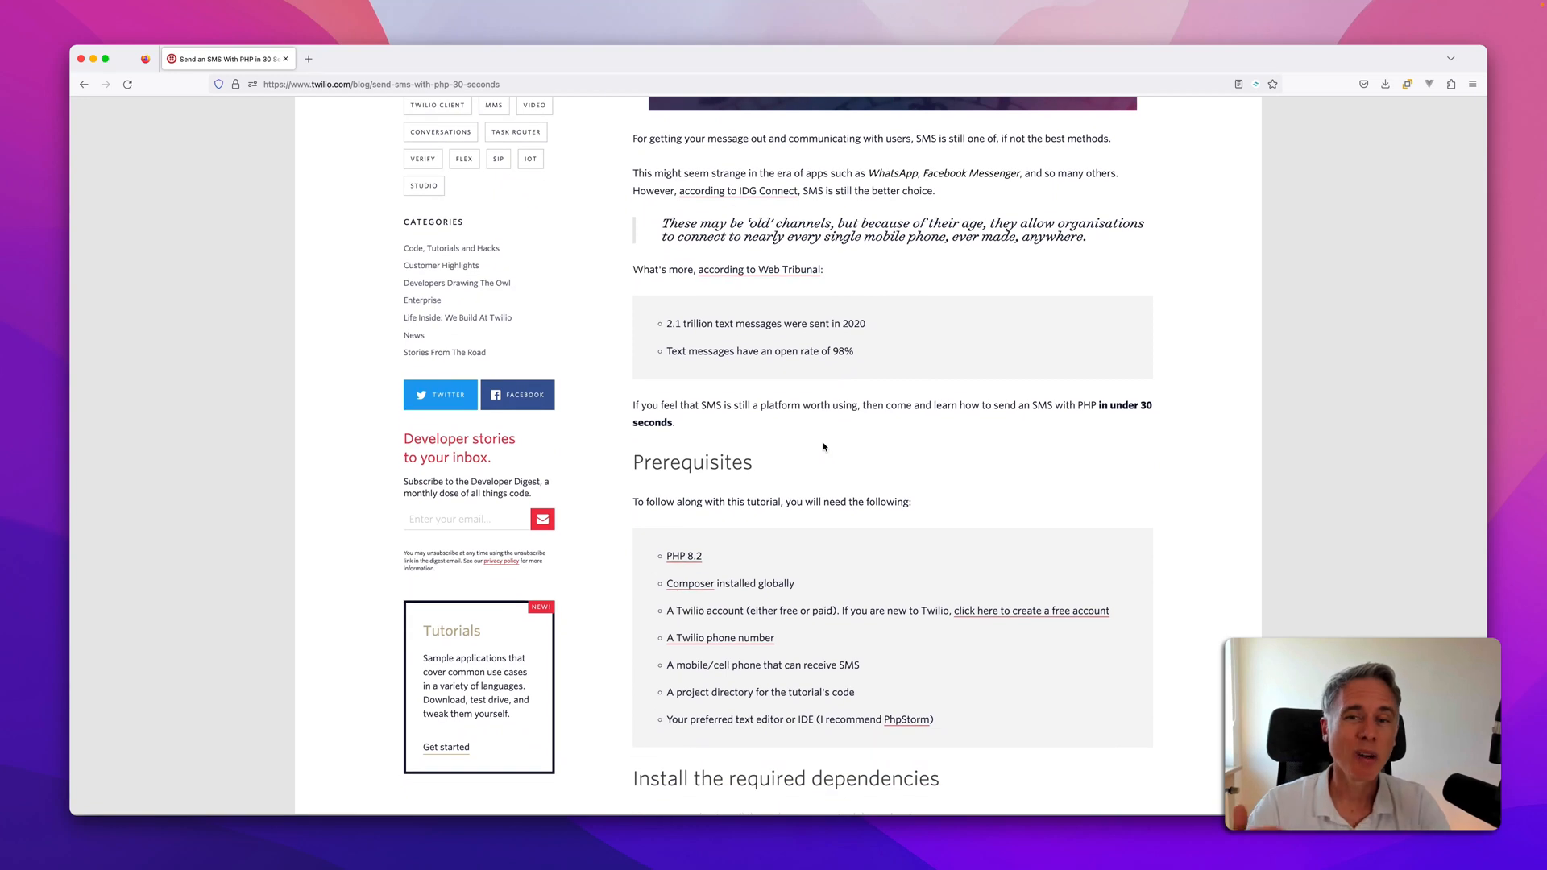
{"action": "mouse_move", "coordinate": [787, 337]}
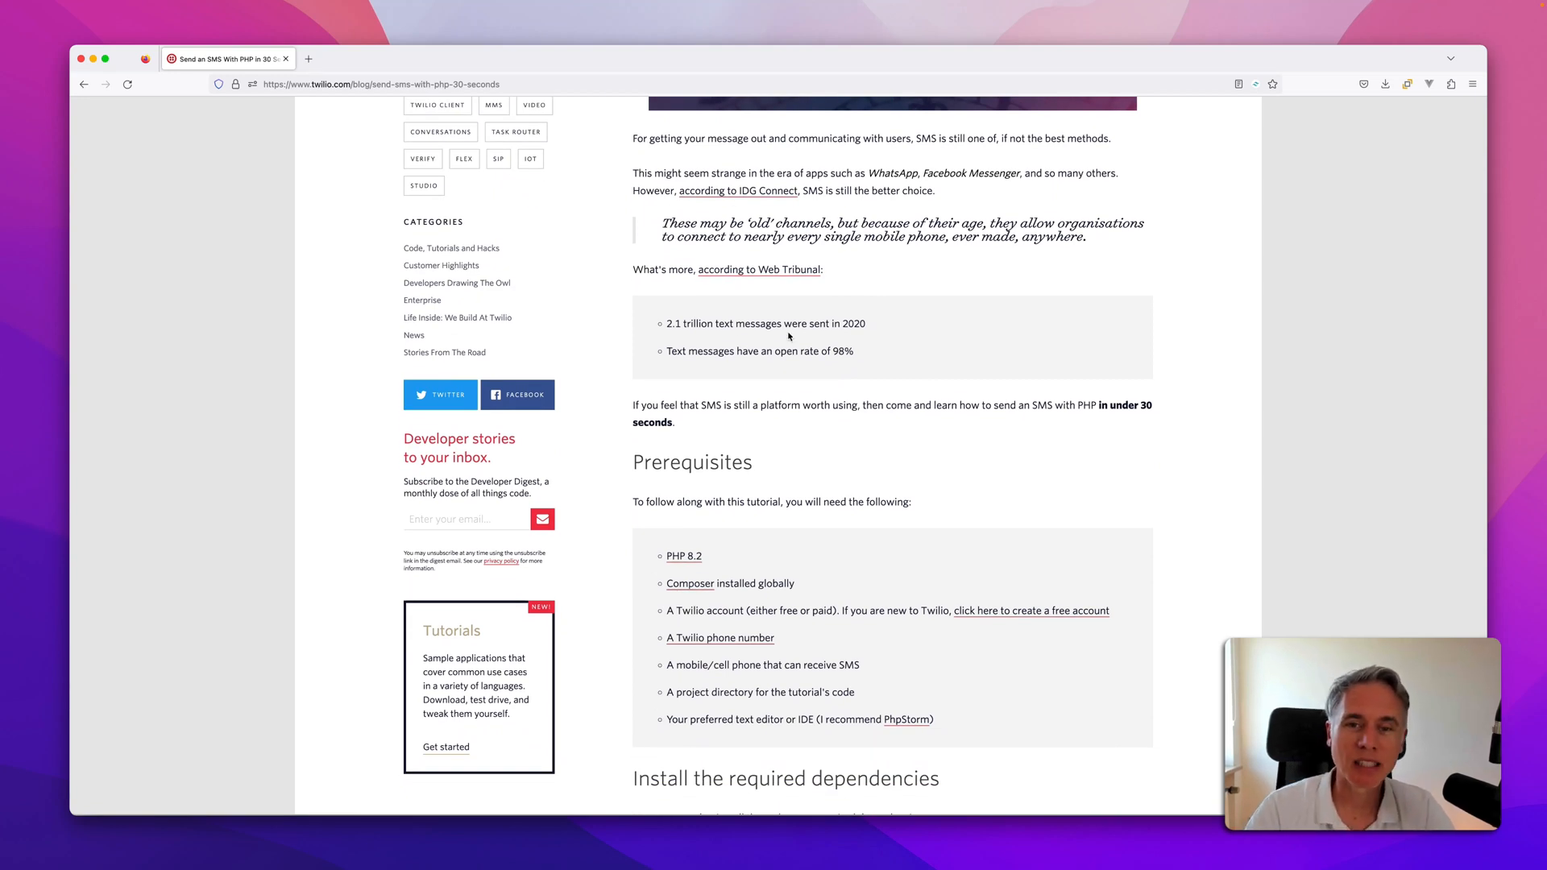
{"action": "mouse_move", "coordinate": [907, 358]}
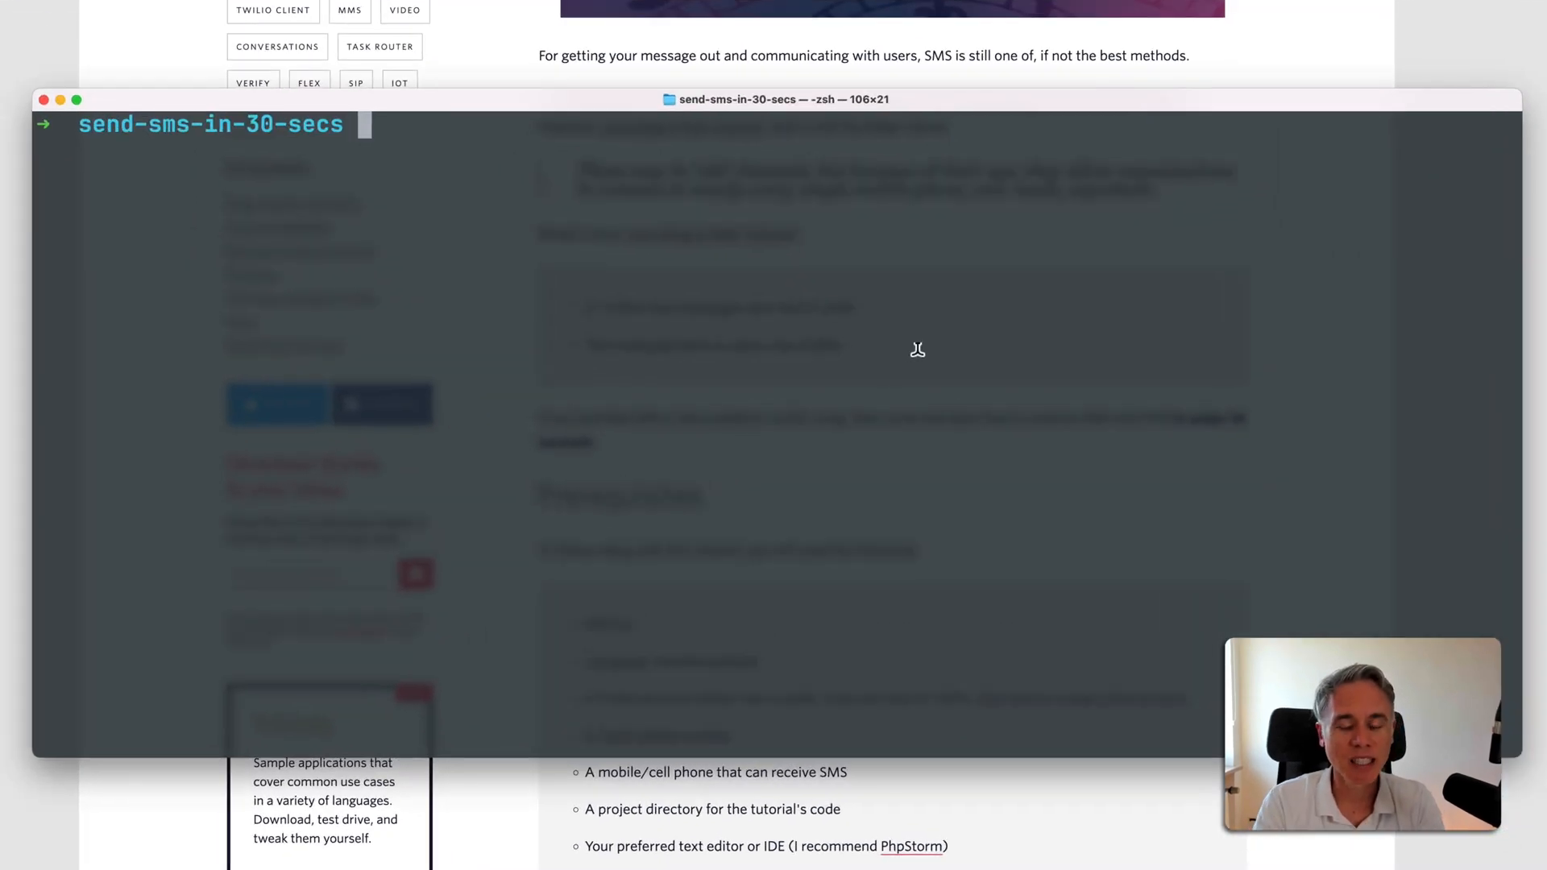
Run php index.php in the send-sms-in-30-secs directory to send the SMS.
{"action": "type", "text": "php index.php"}
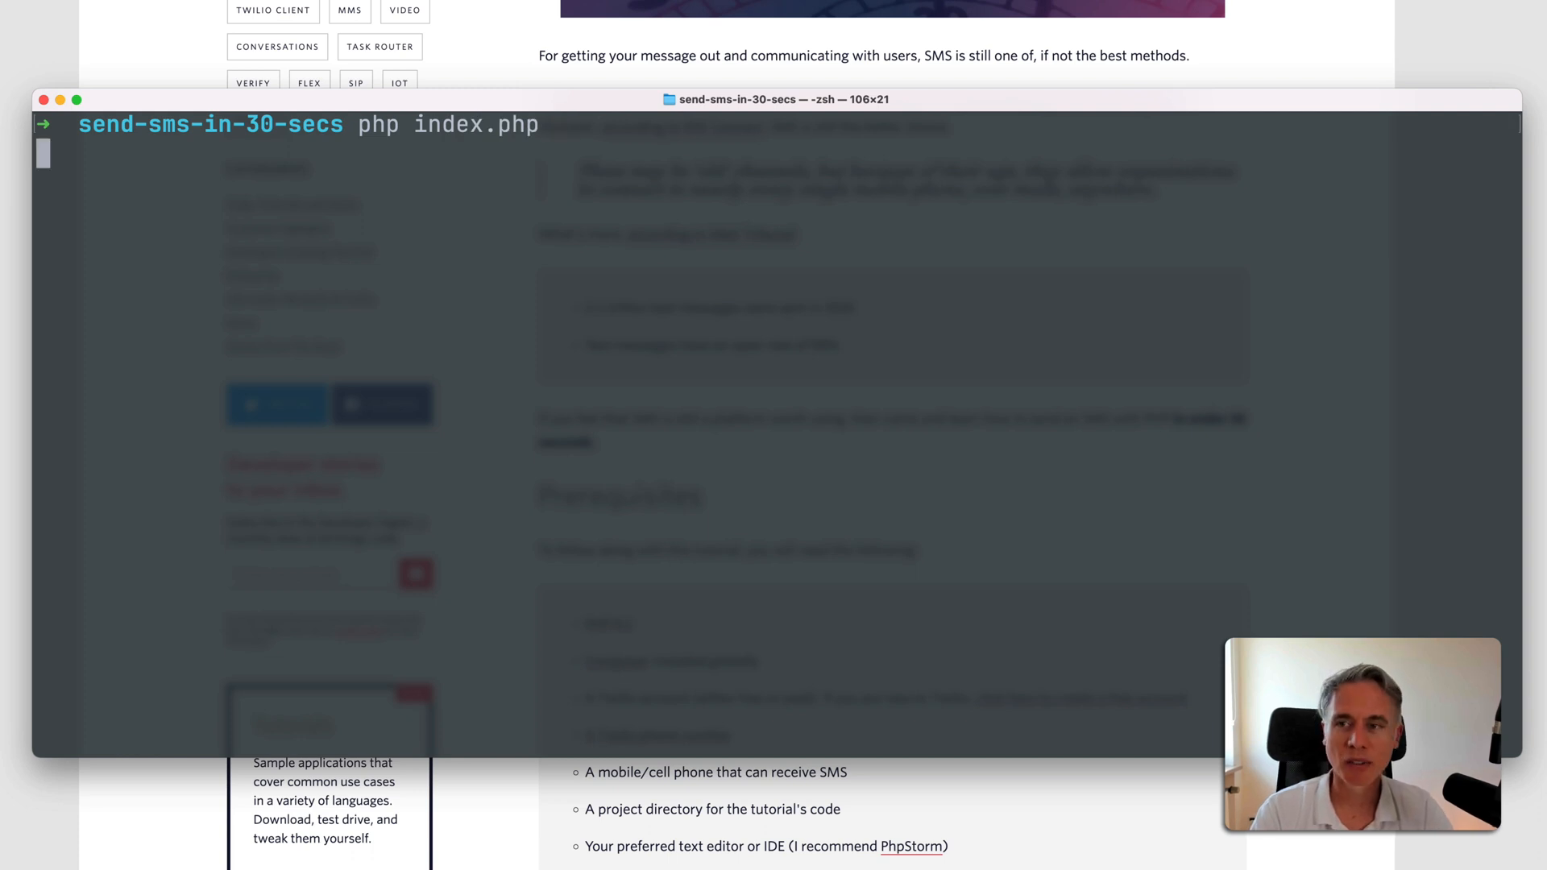
{"action": "key", "text": "Return"}
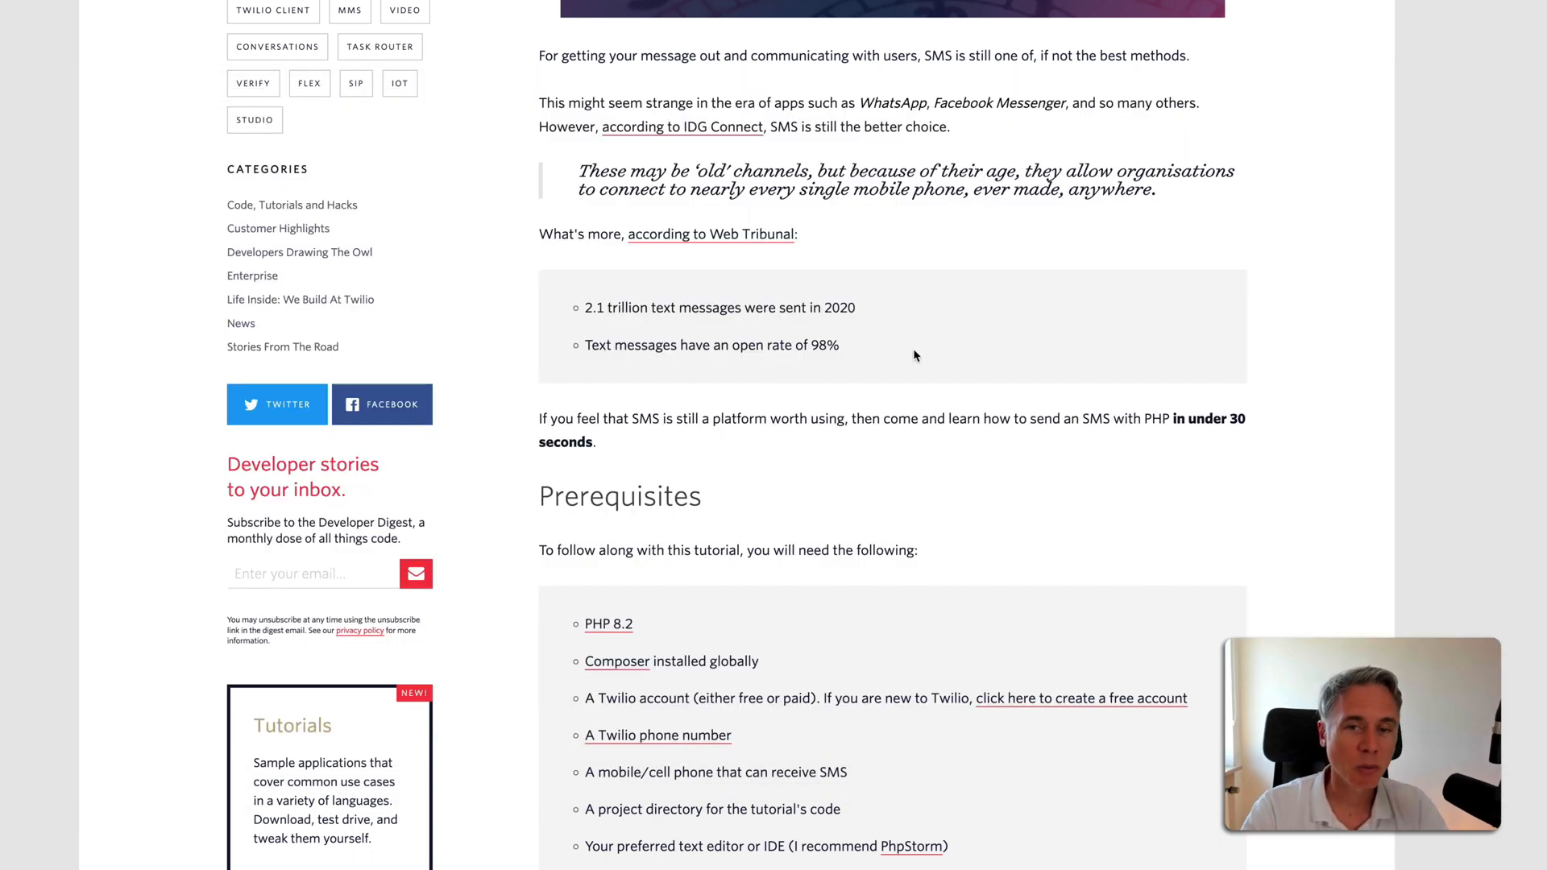
{"action": "scroll", "scroll_direction": "up", "scroll_amount": 3}
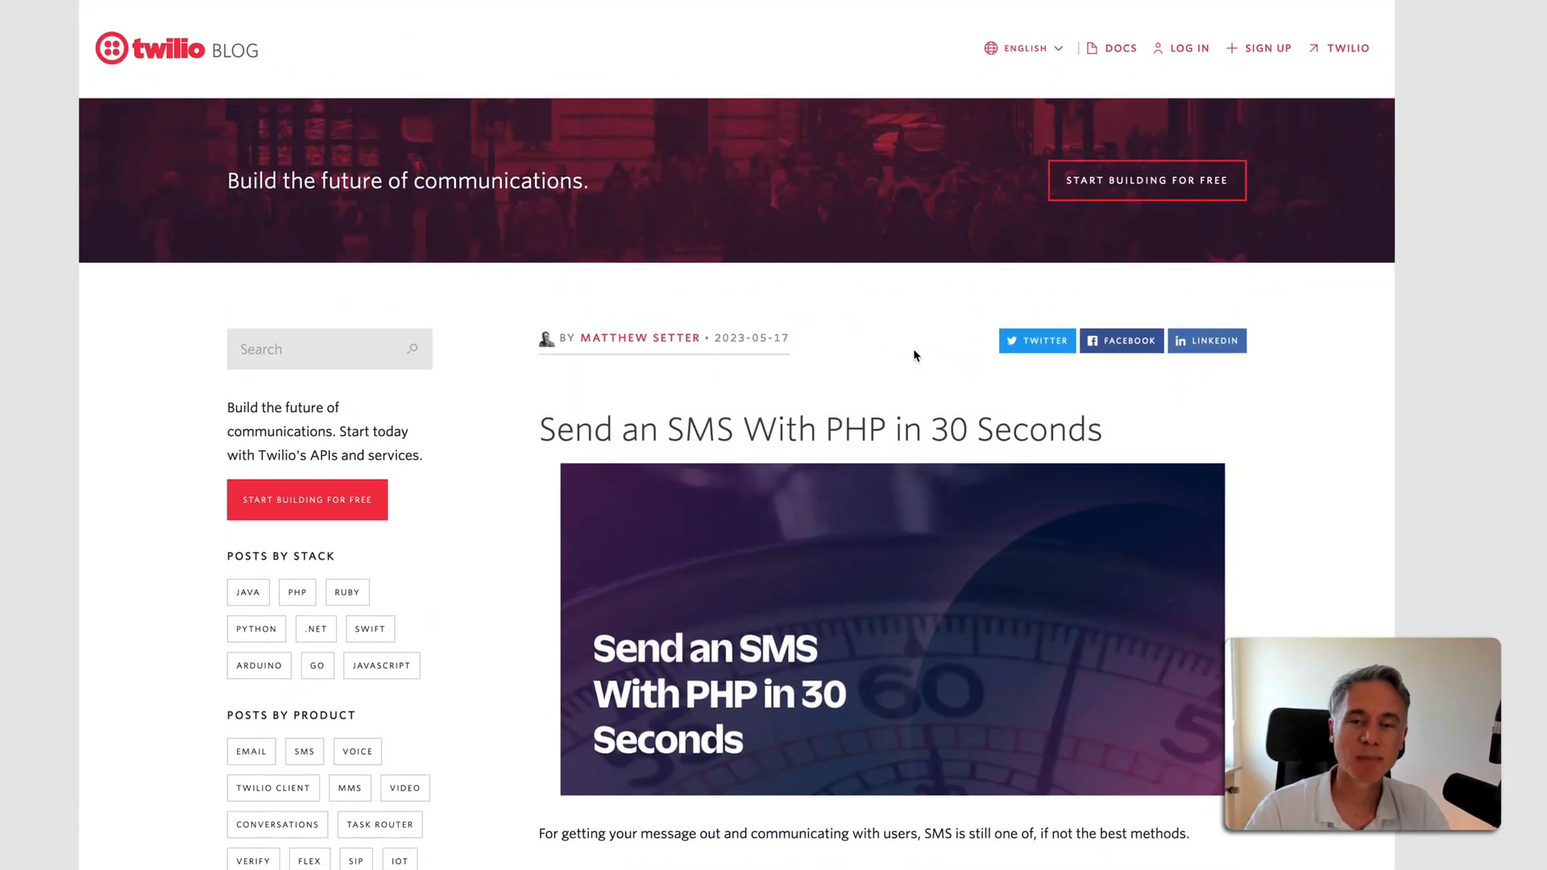